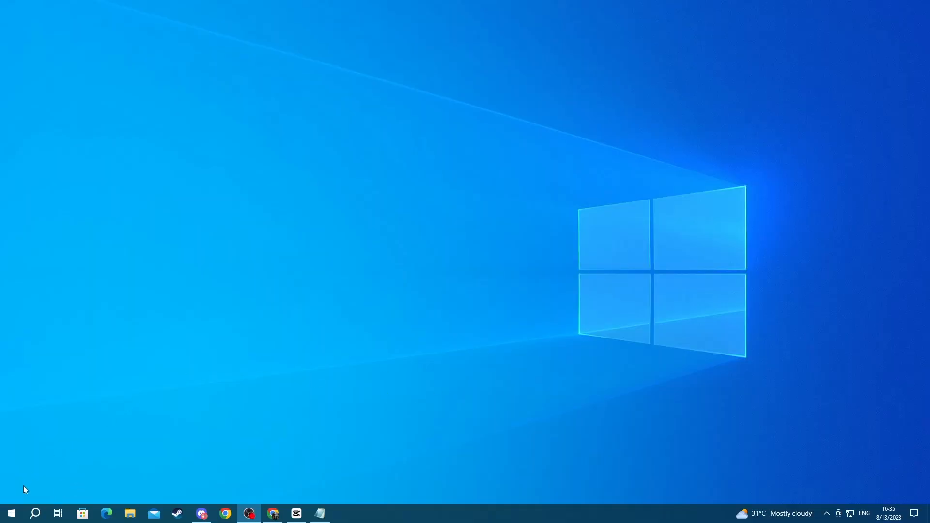
Search the taskbar for 'windows security' to launch the Windows Security app.
{"action": "left_click", "coordinate": [34, 513]}
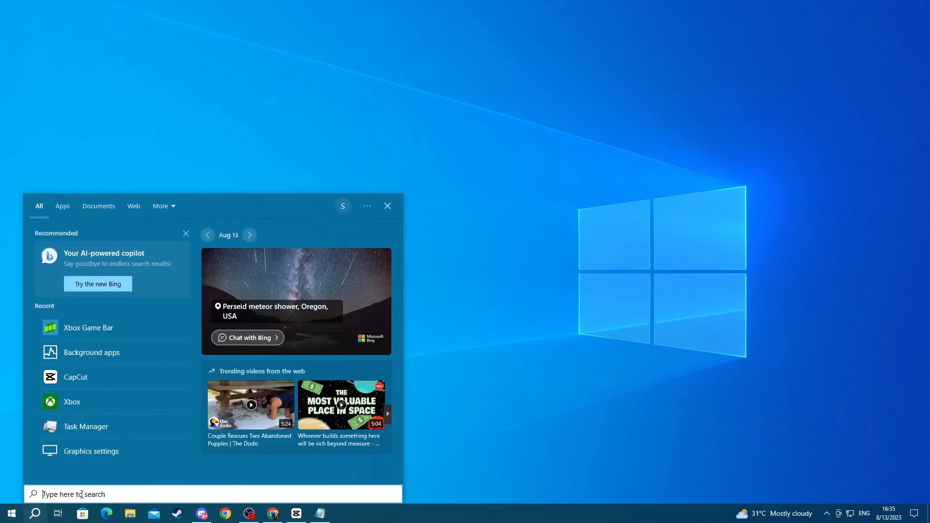
{"action": "type", "text": "windows security"}
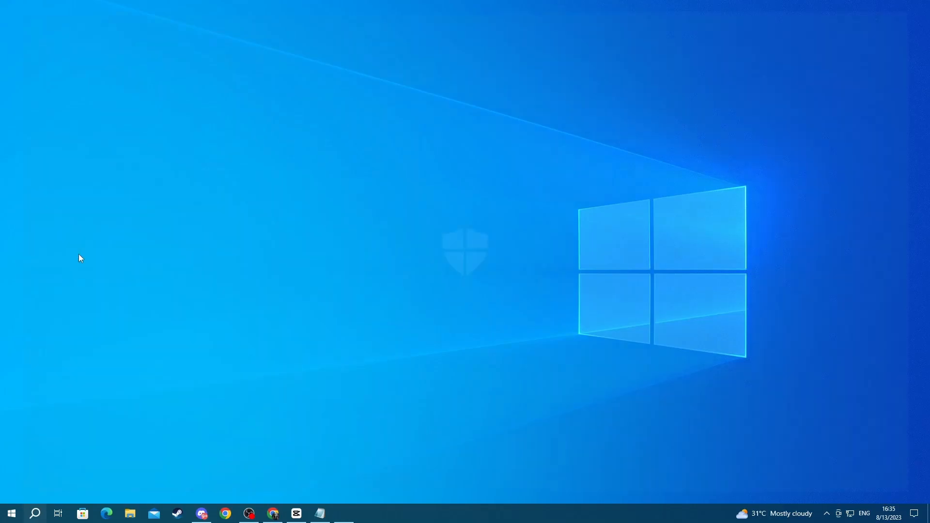
Open Virus & threat protection settings and review protections down to Exclusions.
{"action": "left_click", "coordinate": [343, 514]}
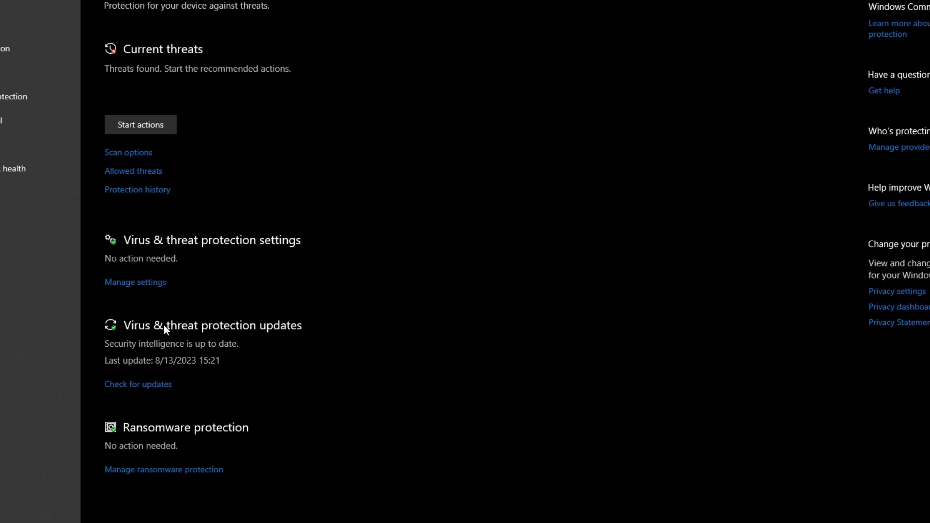
{"action": "mouse_move", "coordinate": [176, 254]}
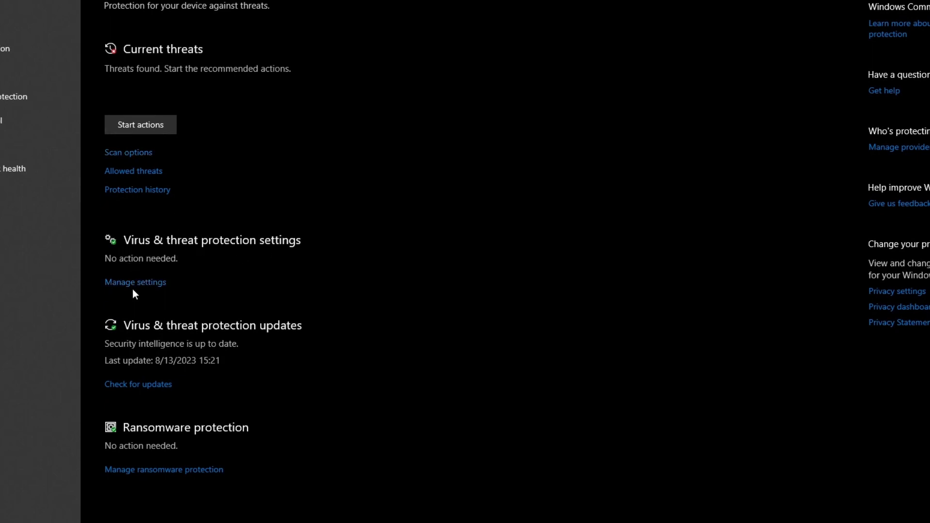
{"action": "left_click", "coordinate": [134, 282]}
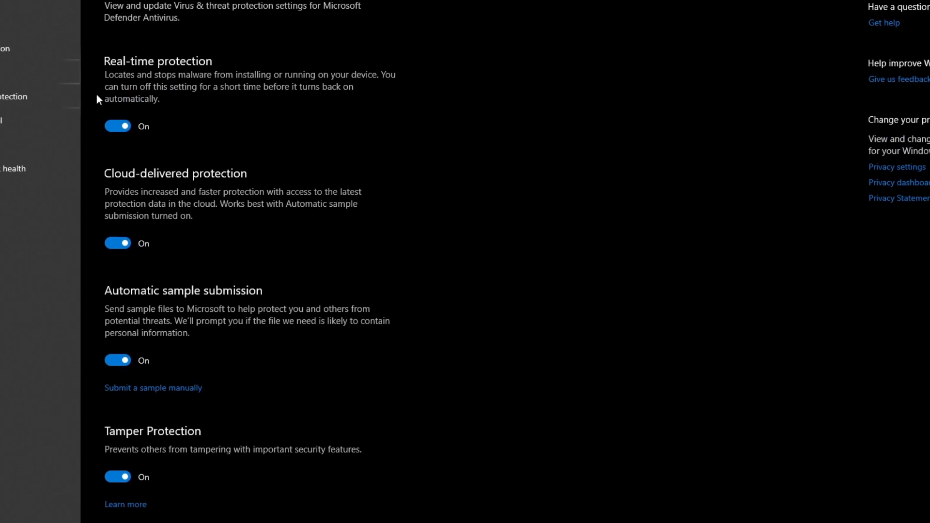
{"action": "mouse_move", "coordinate": [130, 90]}
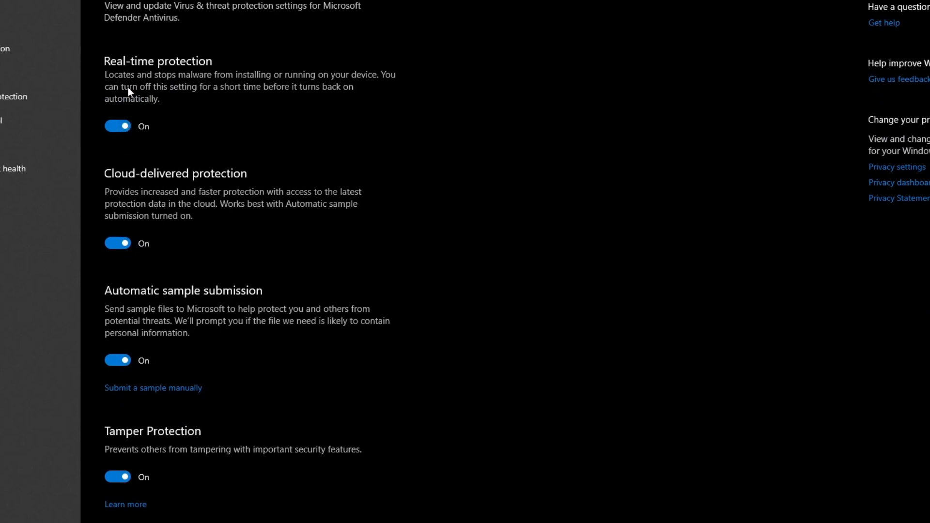
{"action": "mouse_move", "coordinate": [204, 70]}
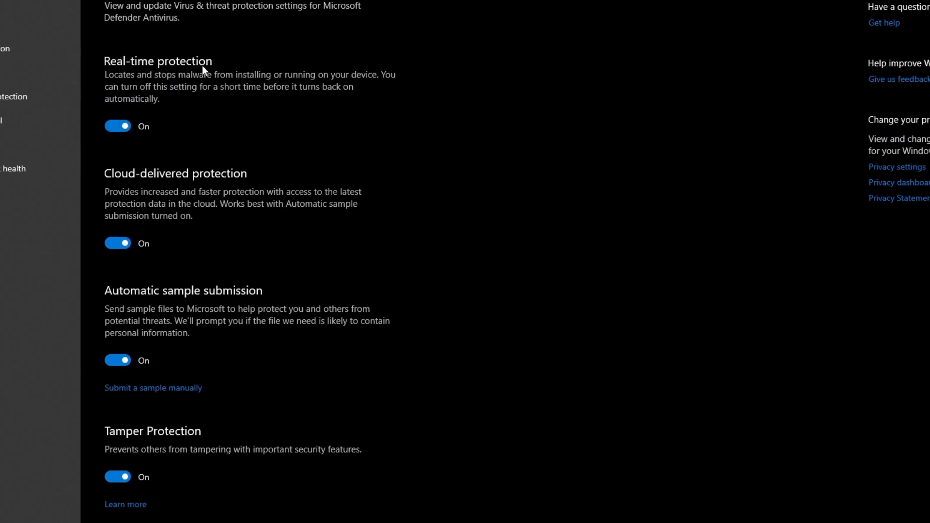
{"action": "mouse_move", "coordinate": [252, 111]}
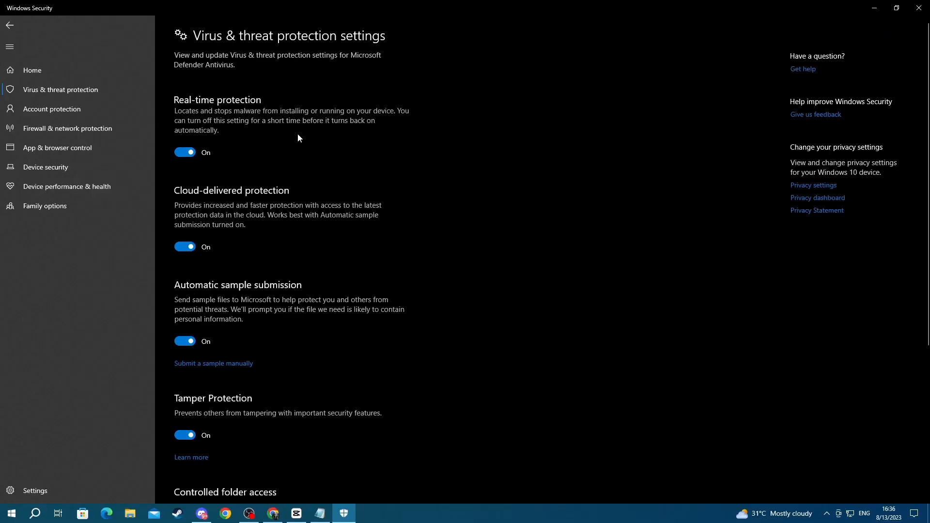
{"action": "scroll", "scroll_direction": "down", "scroll_amount": 3}
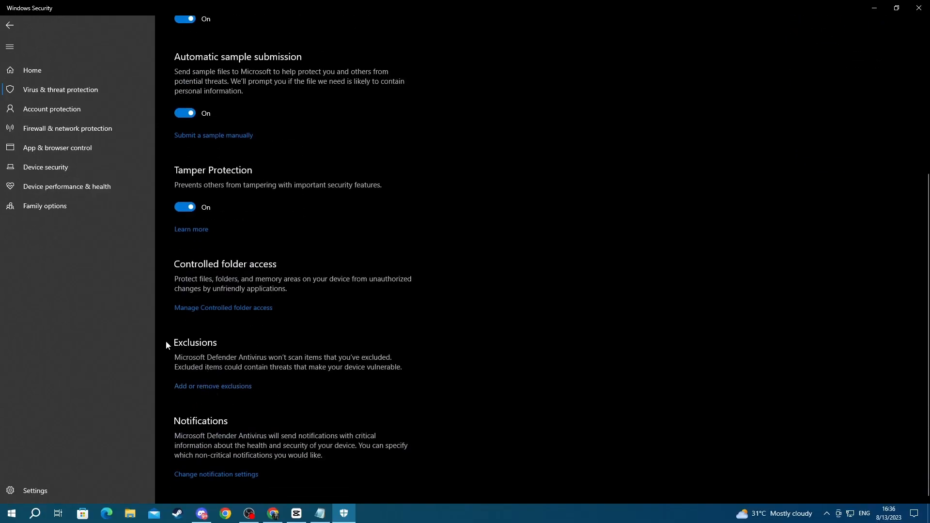
{"action": "mouse_move", "coordinate": [232, 391]}
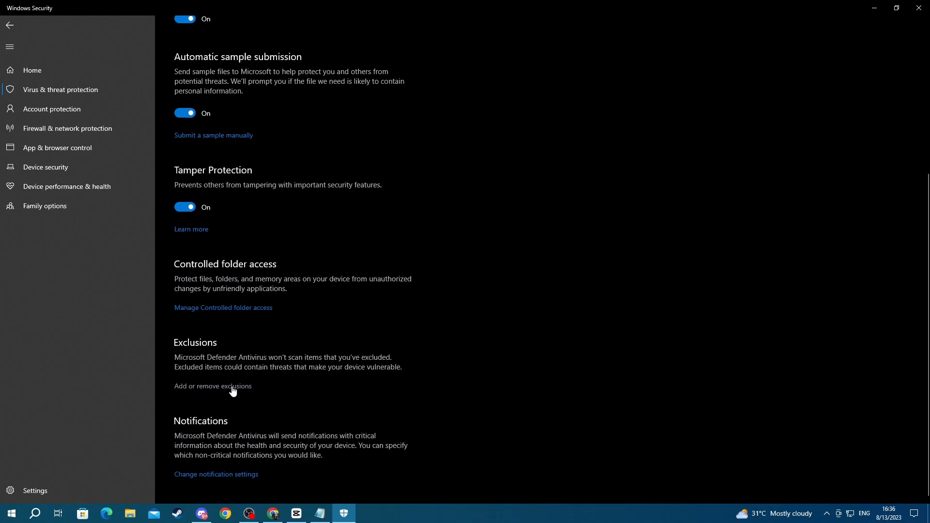
{"action": "scroll", "scroll_direction": "up", "scroll_amount": 3}
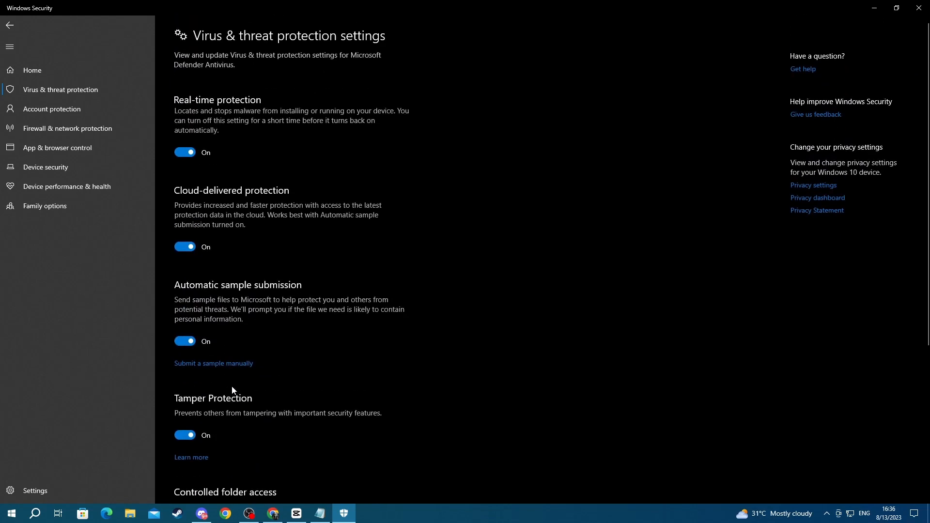
{"action": "mouse_move", "coordinate": [222, 392]}
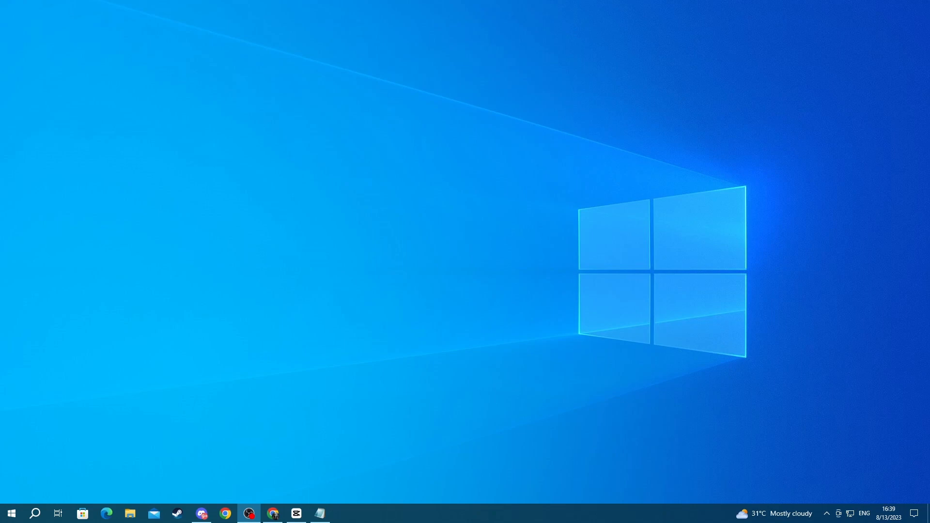
{"action": "mouse_move", "coordinate": [163, 404]}
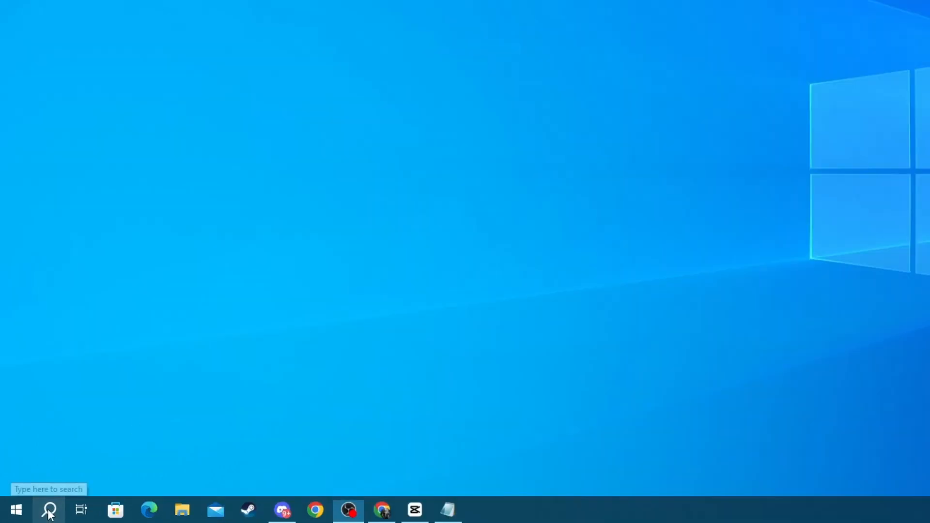
Search the taskbar for 'device manager' to open Device Manager.
{"action": "left_click", "coordinate": [48, 509]}
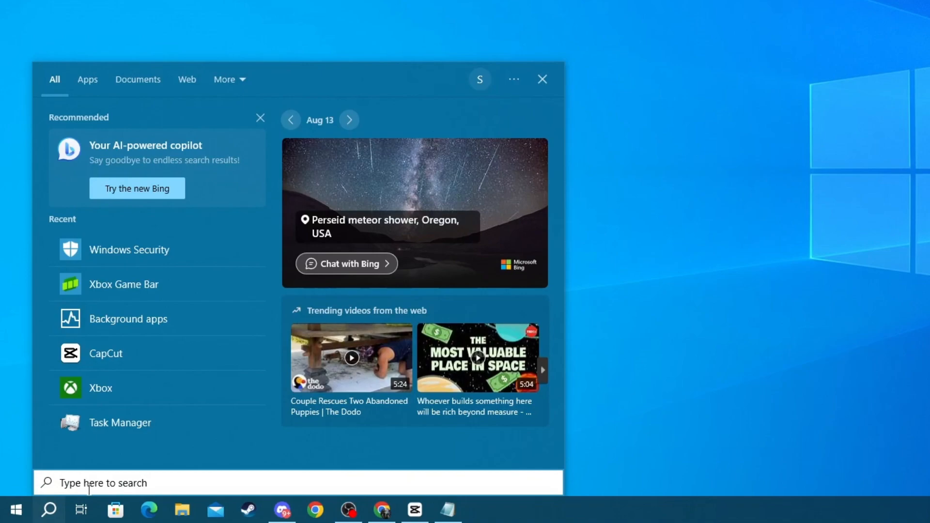
{"action": "type", "text": "device manager"}
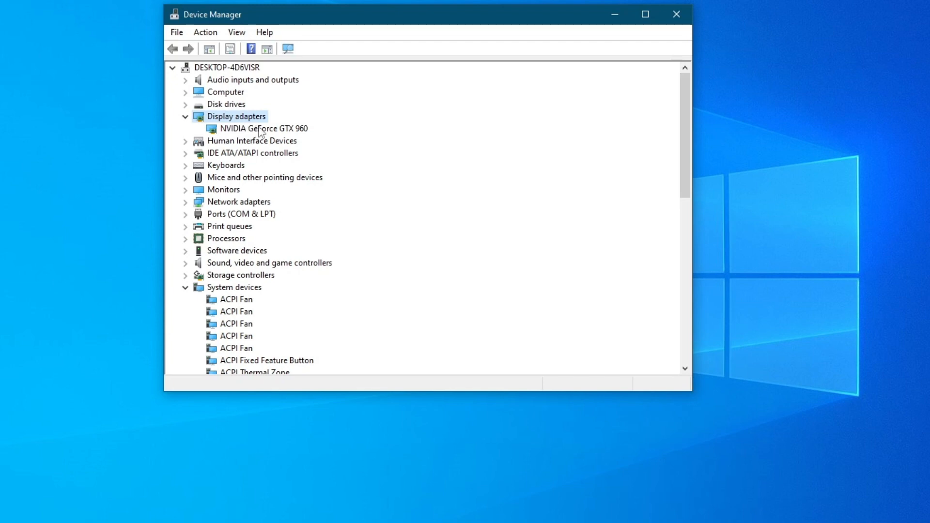
Search automatically for a GTX 960 driver update, then close the 'best drivers installed' result.
{"action": "left_click", "coordinate": [262, 128]}
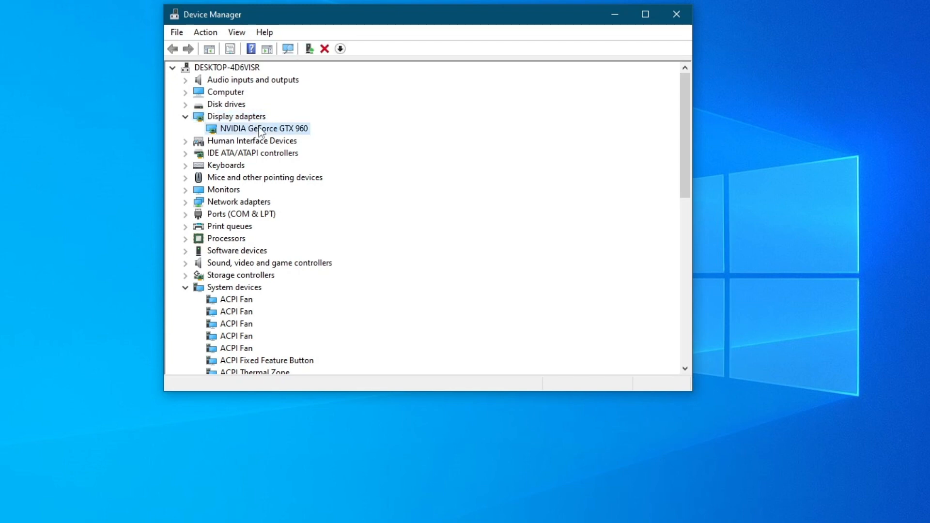
{"action": "right_click", "coordinate": [263, 128]}
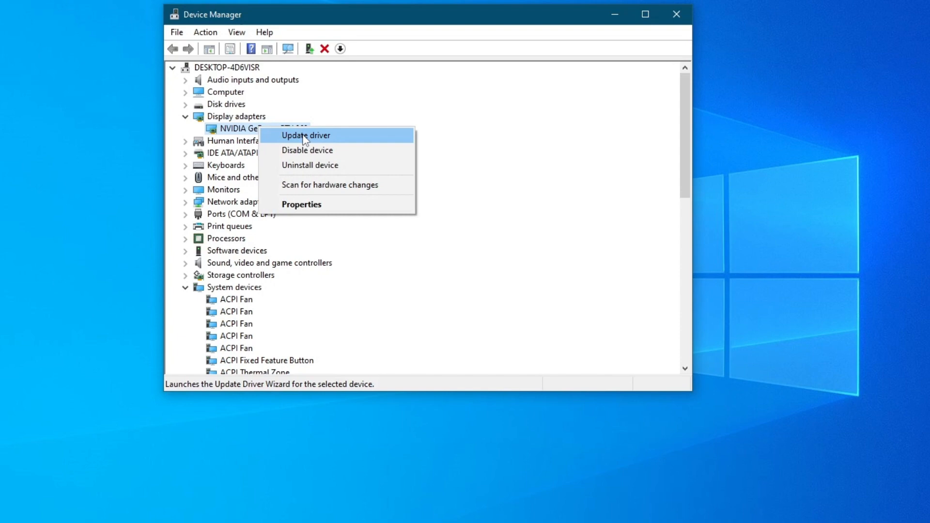
{"action": "left_click", "coordinate": [306, 135]}
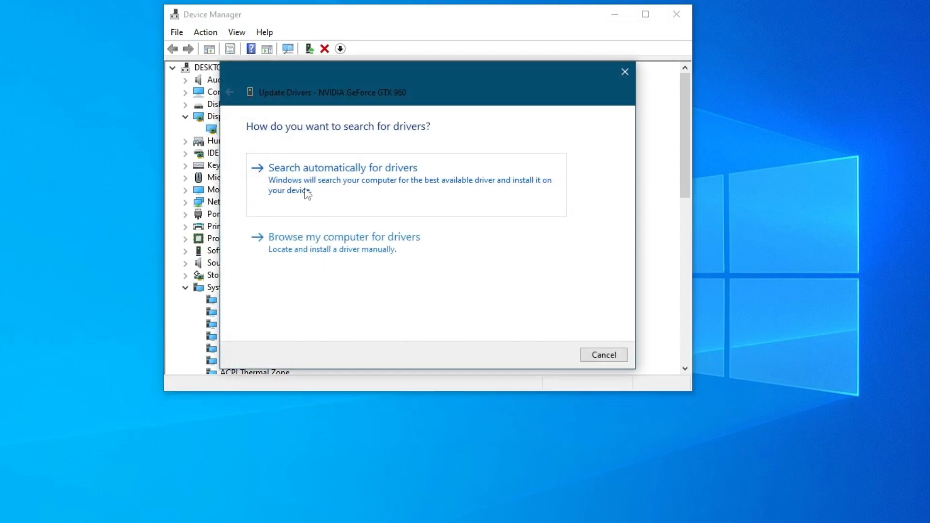
{"action": "mouse_move", "coordinate": [418, 180]}
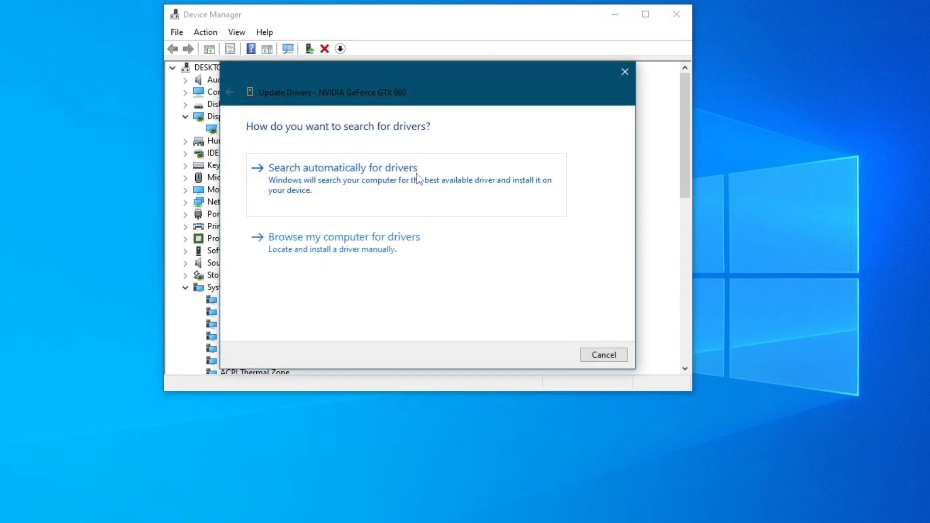
{"action": "mouse_move", "coordinate": [391, 249]}
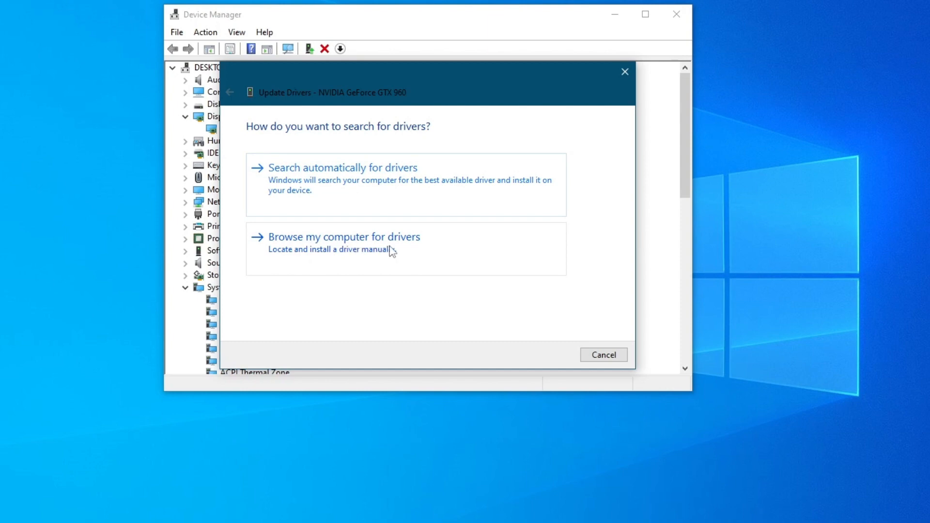
{"action": "mouse_move", "coordinate": [397, 248]}
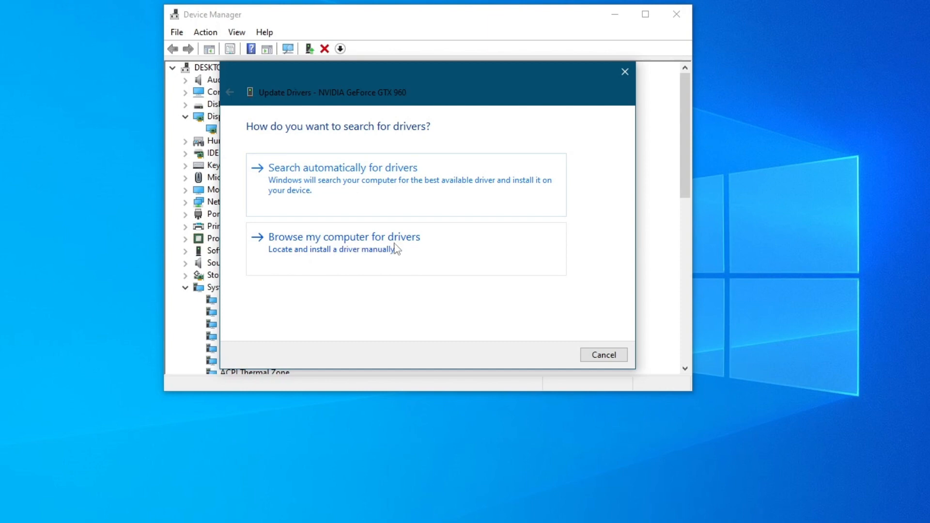
{"action": "left_click", "coordinate": [343, 167]}
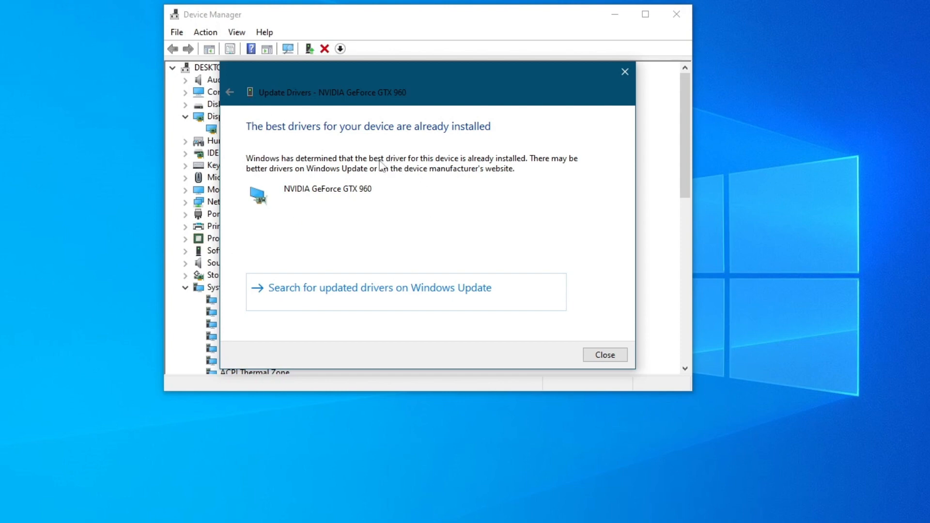
{"action": "mouse_move", "coordinate": [296, 168]}
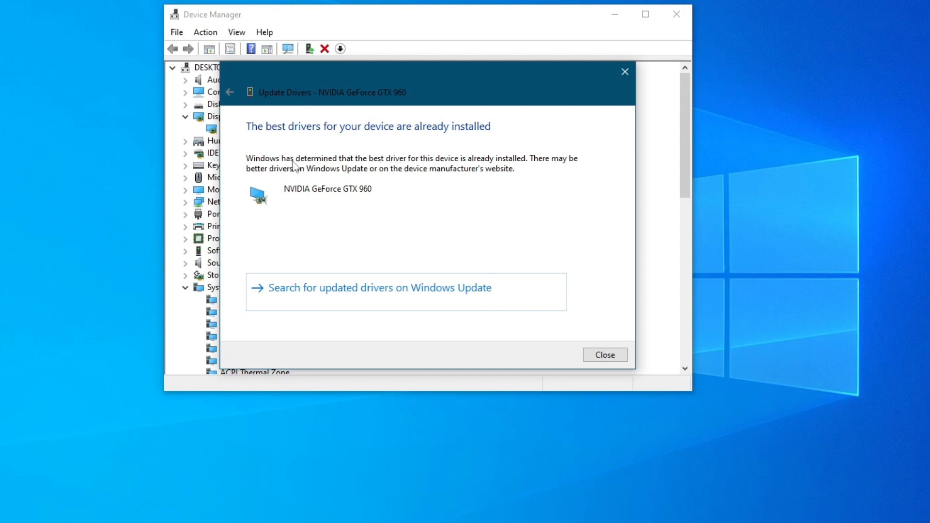
{"action": "mouse_move", "coordinate": [358, 139]}
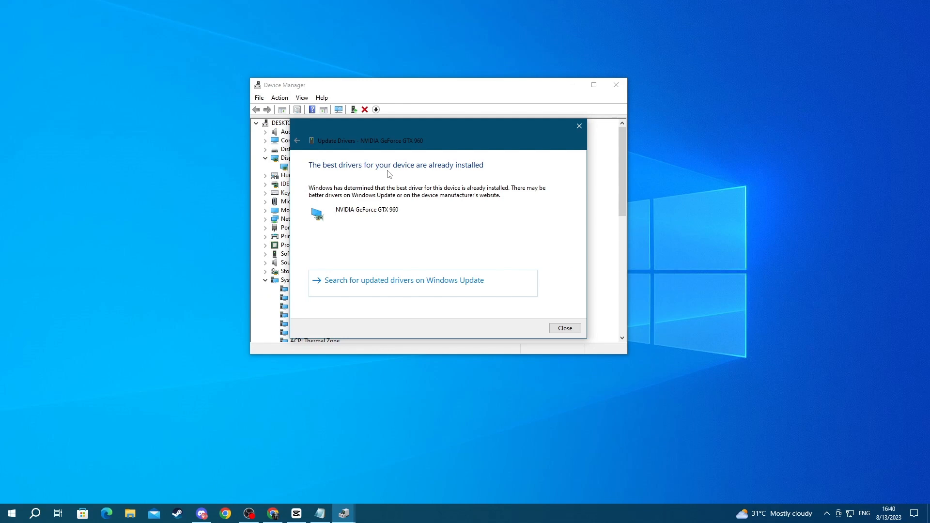
{"action": "left_click", "coordinate": [563, 328]}
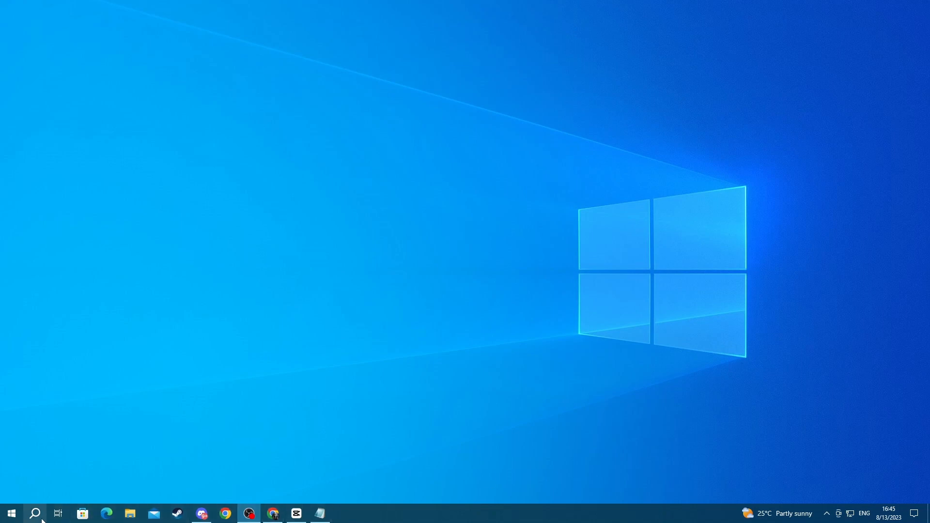
Search the taskbar for 'check for updates'.
{"action": "left_click", "coordinate": [34, 514]}
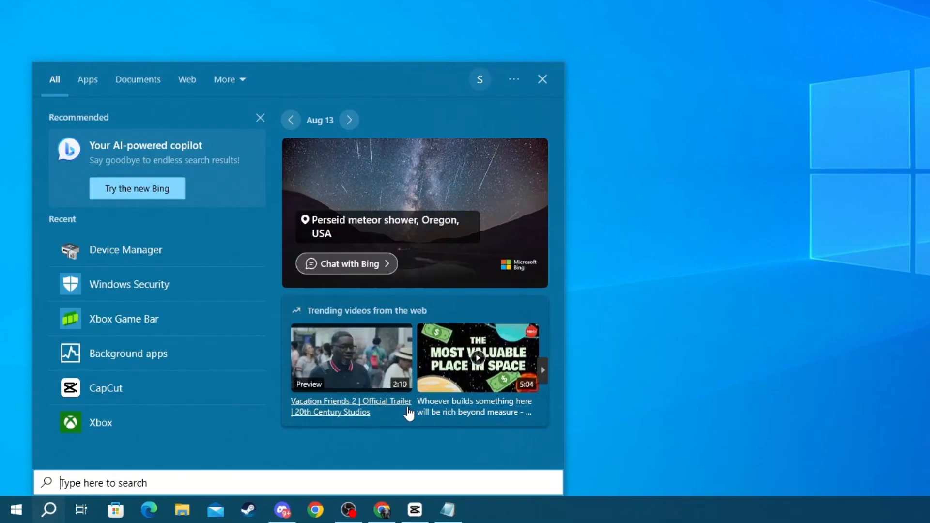
{"action": "type", "text": "check for u[pd"}
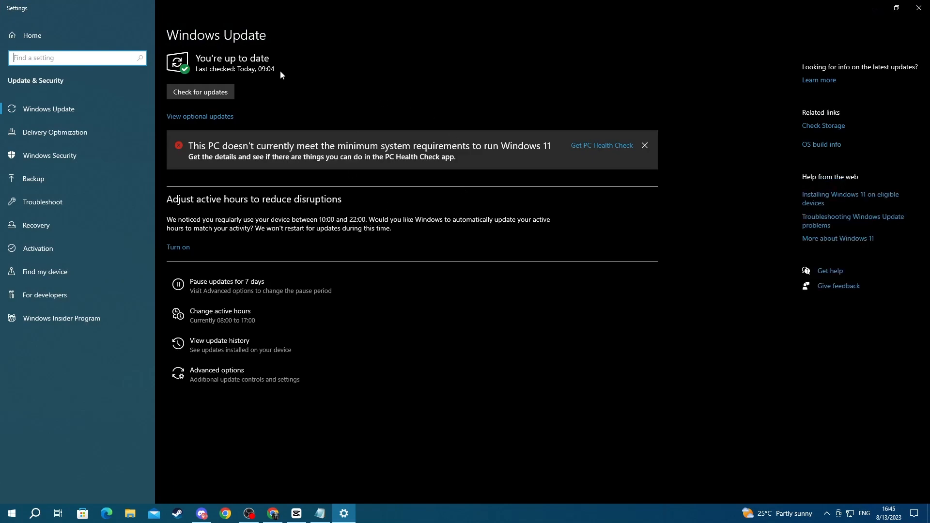
{"action": "mouse_move", "coordinate": [274, 119]}
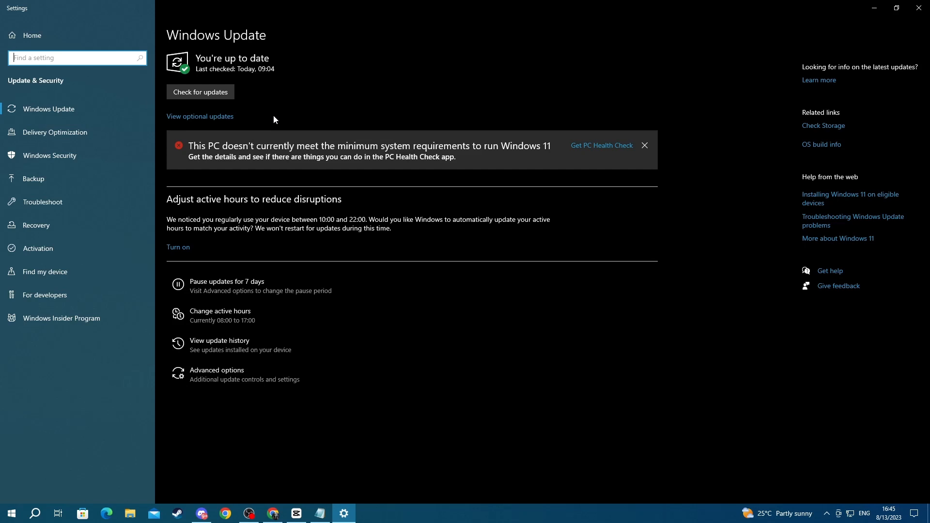
{"action": "mouse_move", "coordinate": [778, 67]}
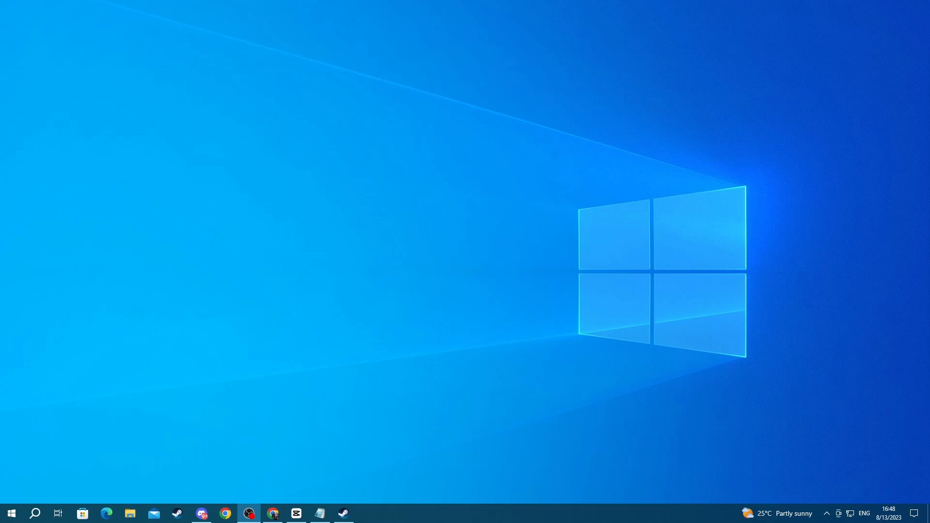
{"action": "mouse_move", "coordinate": [528, 428]}
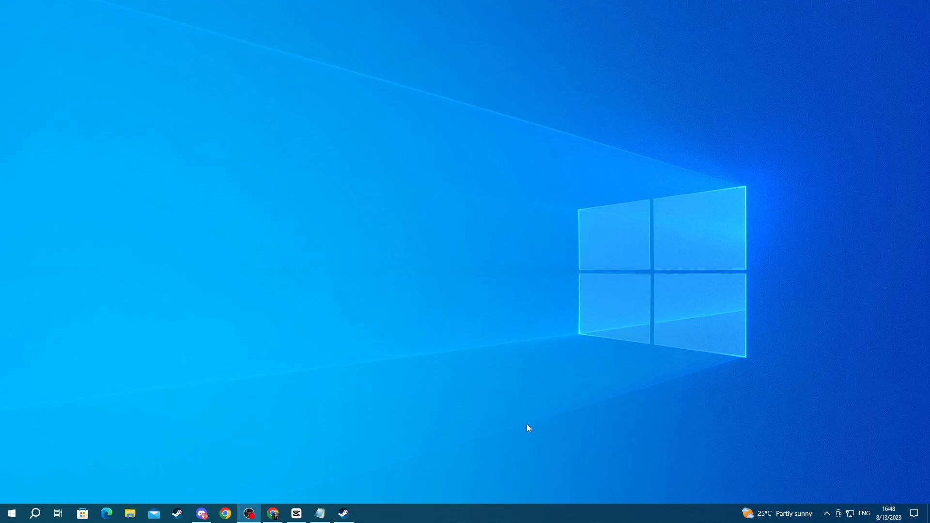
{"action": "mouse_move", "coordinate": [315, 446]}
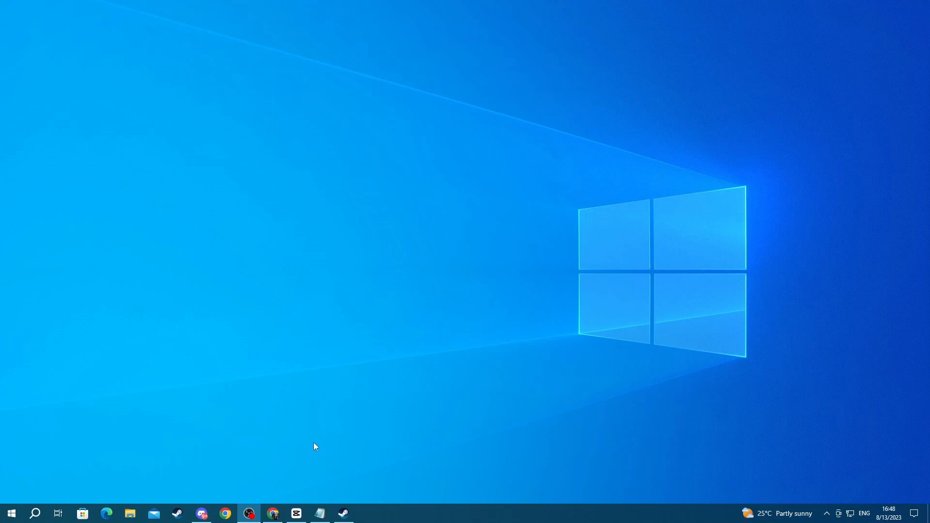
{"action": "mouse_move", "coordinate": [45, 499]}
{"action": "type", "text": "apps"}
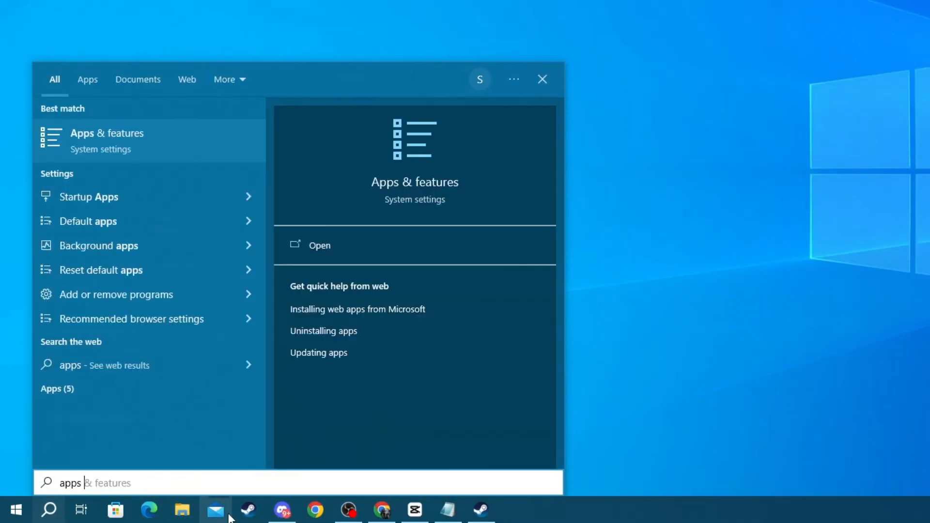
Select the Apps & features best match from the search results.
{"action": "left_click", "coordinate": [319, 246]}
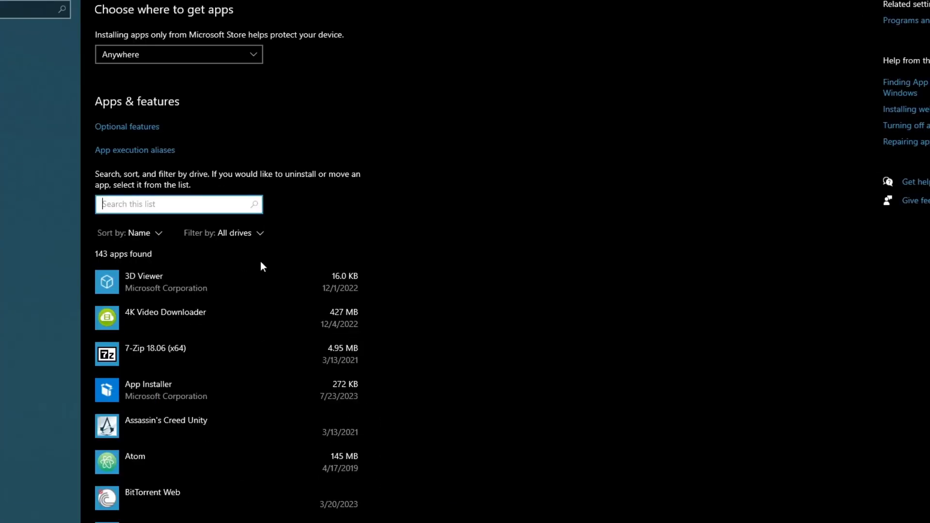
Filter the app list for 'forza' and review Forza Horizon 5's Repair and Reset options.
{"action": "type", "text": "forza"}
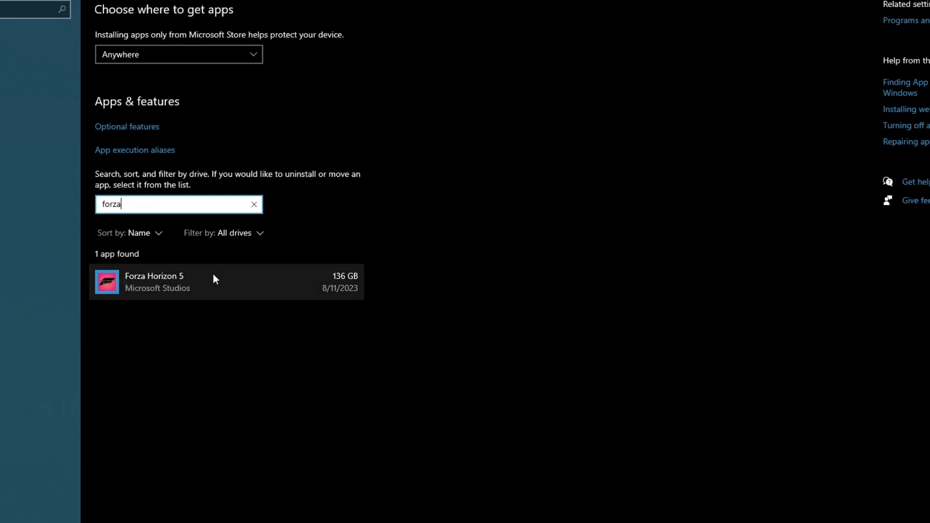
{"action": "left_click", "coordinate": [225, 282]}
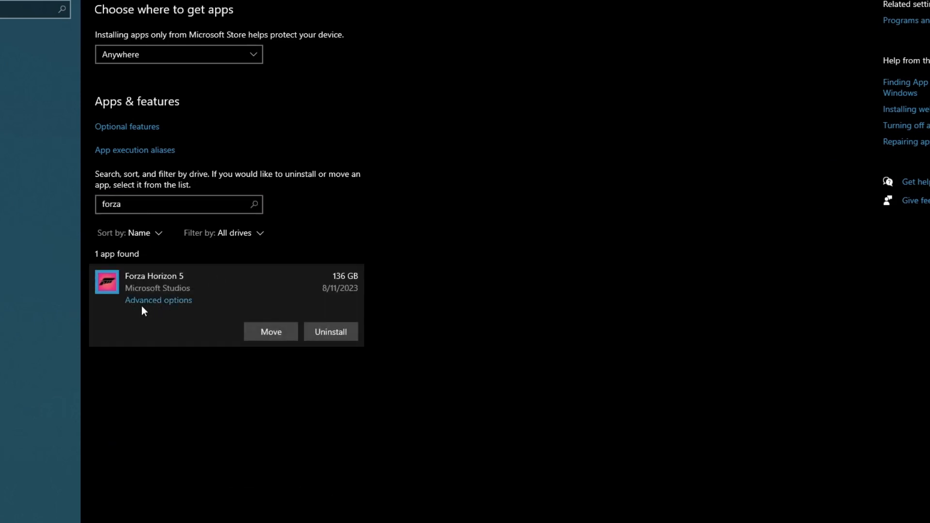
{"action": "left_click", "coordinate": [158, 299]}
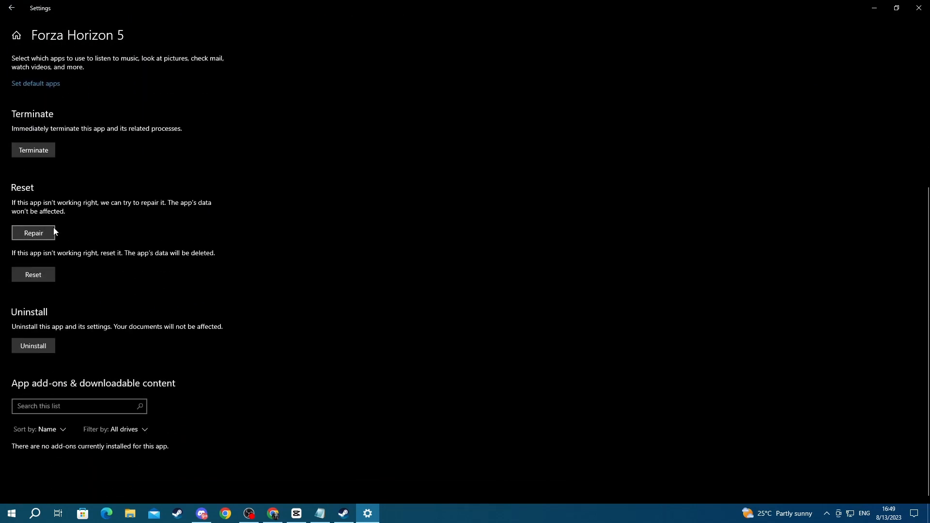
{"action": "scroll", "scroll_direction": "down", "scroll_amount": 3}
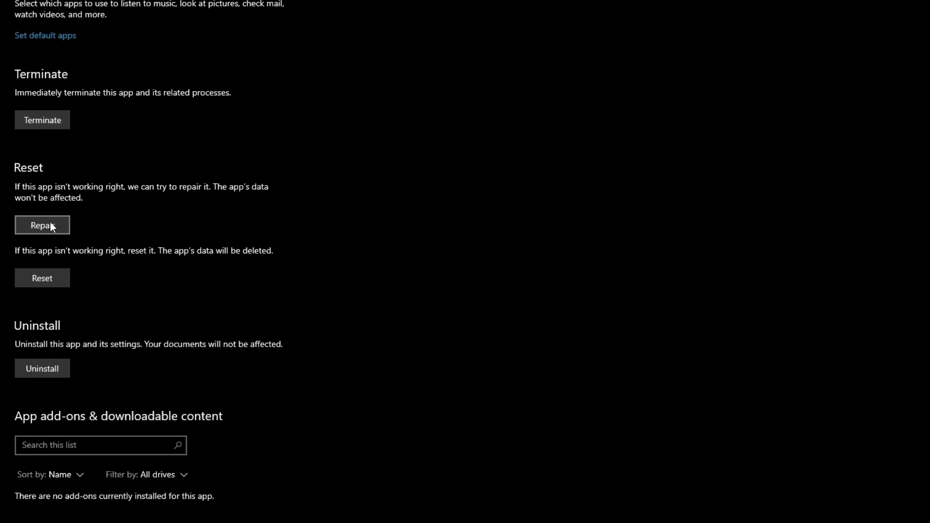
{"action": "scroll", "scroll_direction": "up", "scroll_amount": 3}
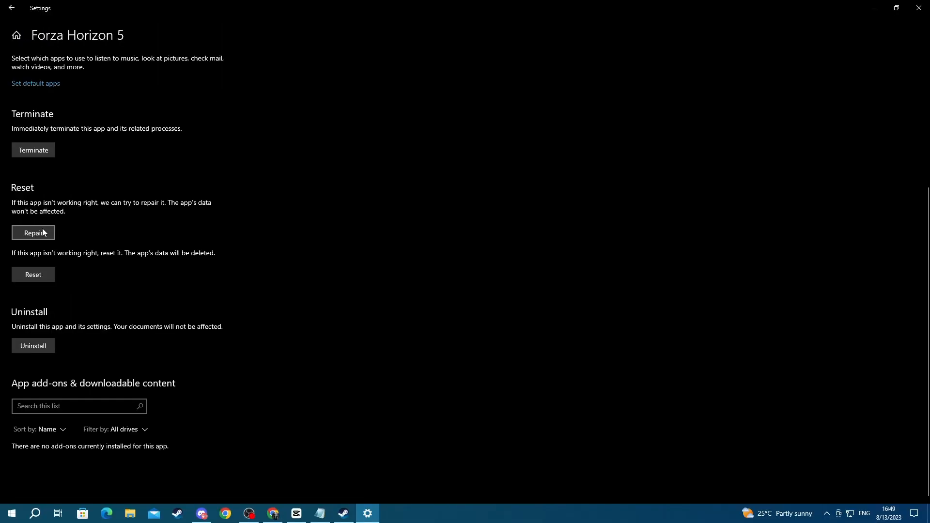
{"action": "mouse_move", "coordinate": [343, 517]}
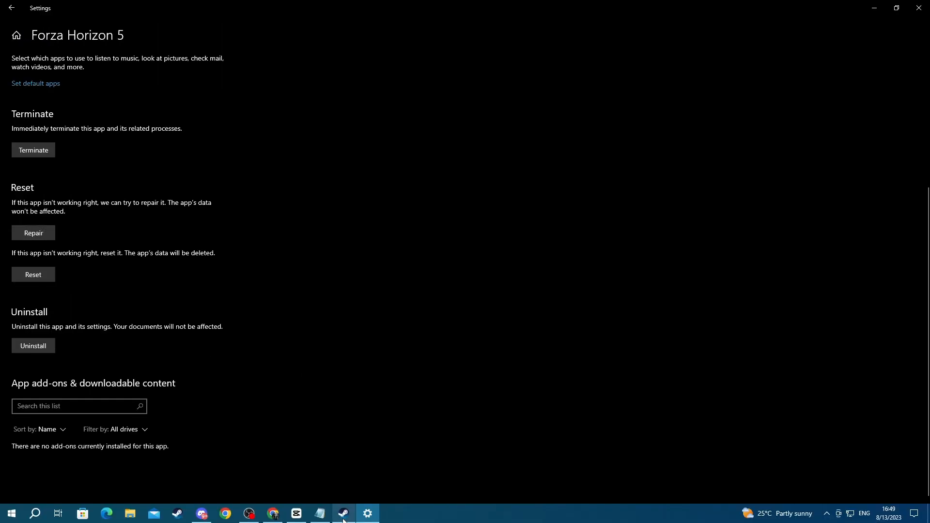
{"action": "left_click", "coordinate": [343, 514]}
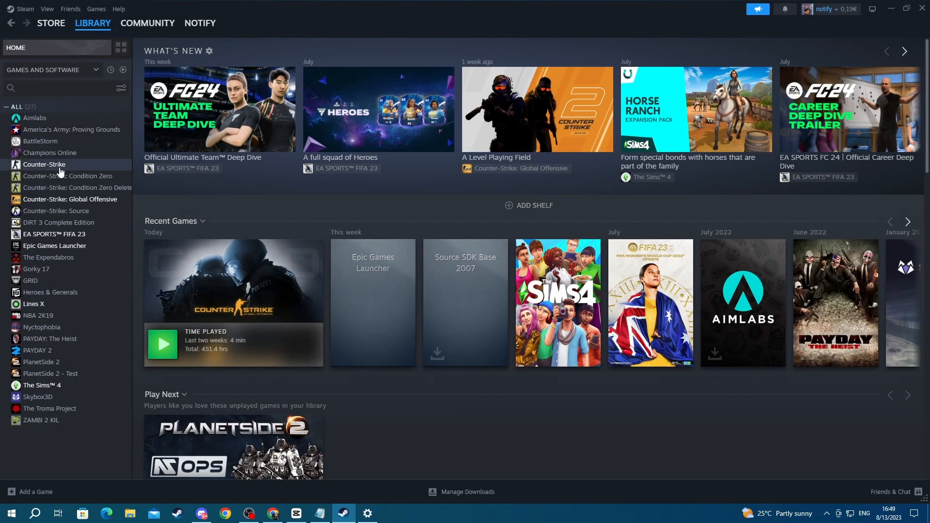
Open Counter-Strike's Steam properties on the Installed Files tab.
{"action": "left_click", "coordinate": [45, 165]}
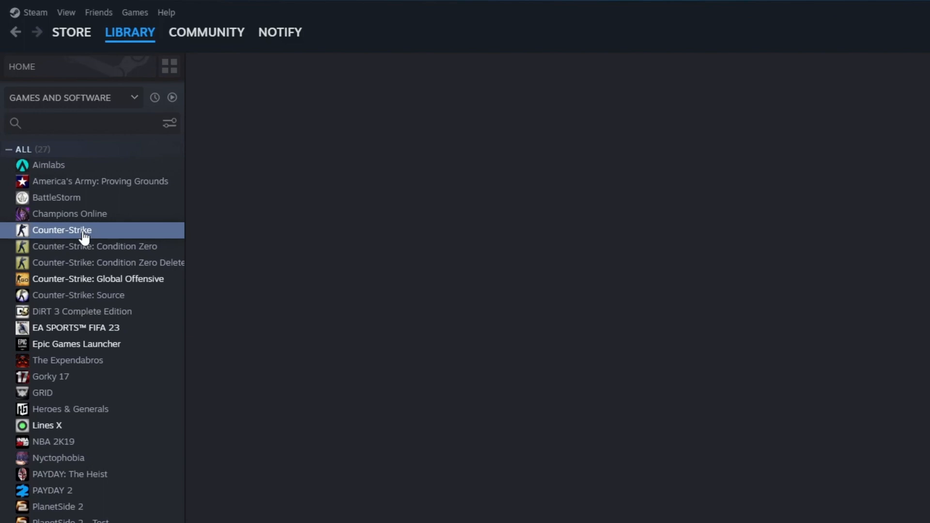
{"action": "left_click", "coordinate": [61, 230]}
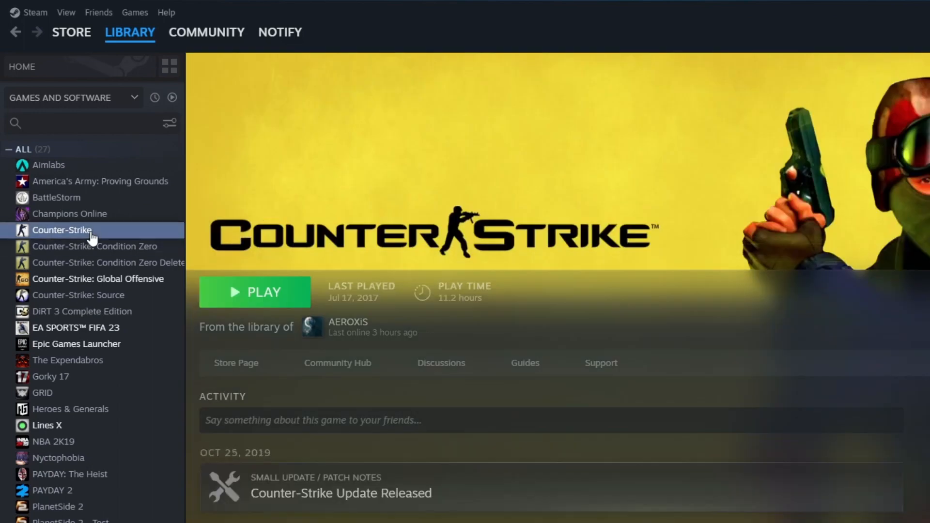
{"action": "right_click", "coordinate": [61, 230]}
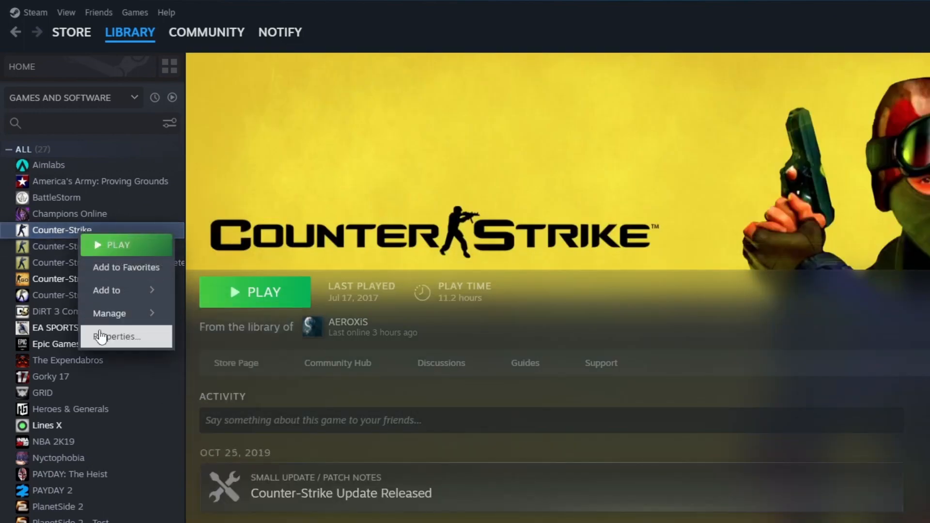
{"action": "left_click", "coordinate": [119, 336]}
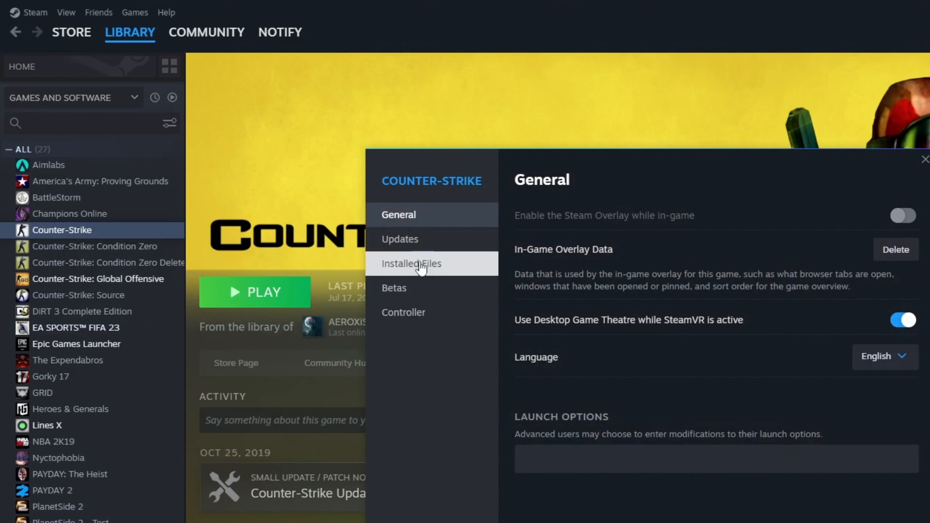
{"action": "left_click", "coordinate": [410, 264]}
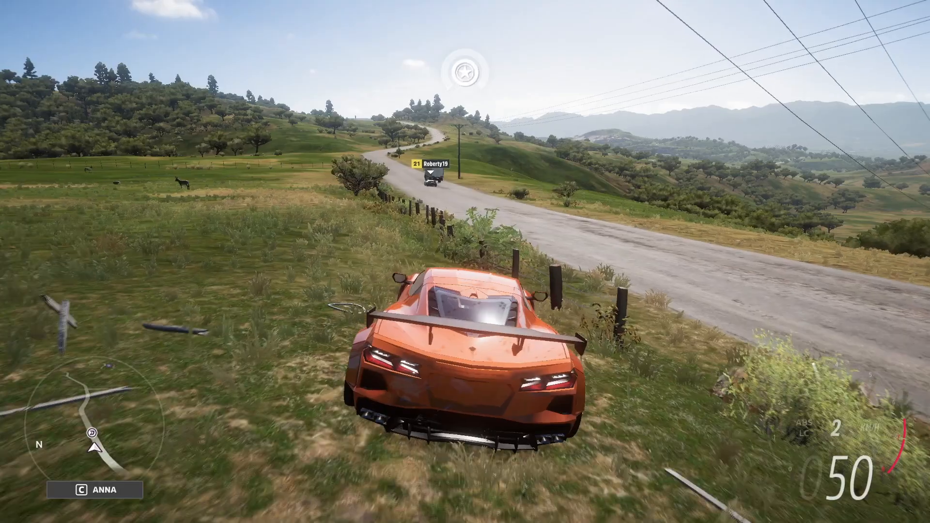
Hold W to drive the orange car along the road, accelerating to 109.
{"action": "key", "text": "w"}
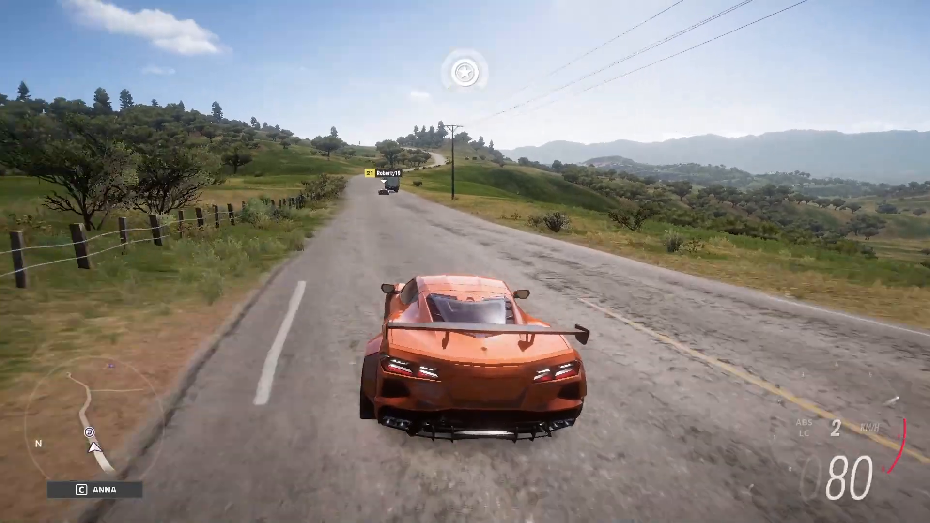
{"action": "key", "text": "w"}
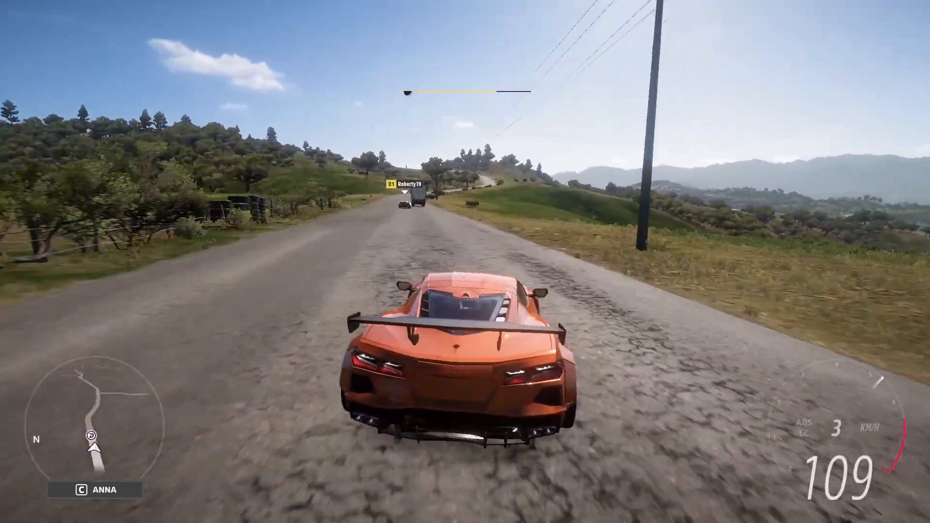